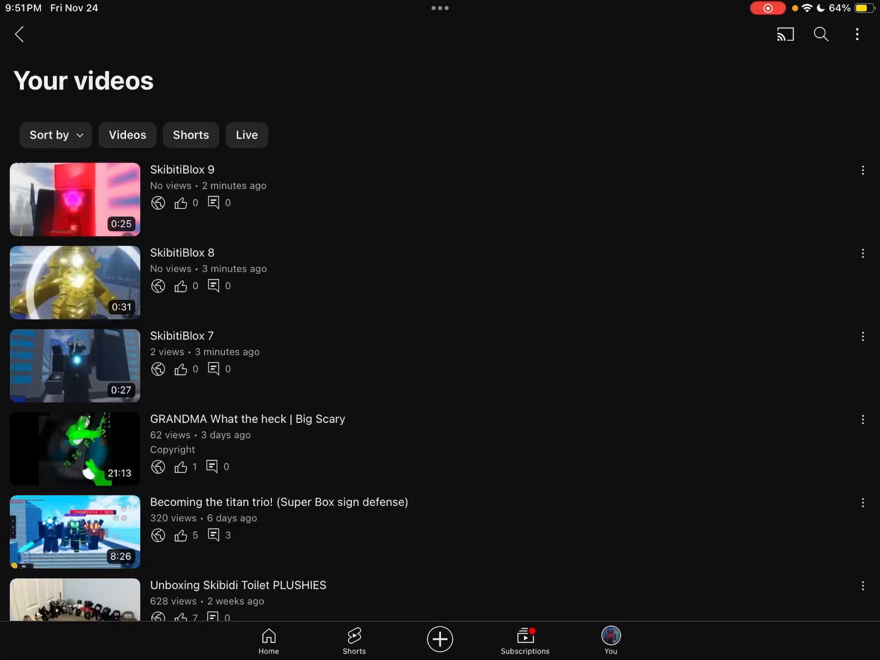
scroll(down, 3)
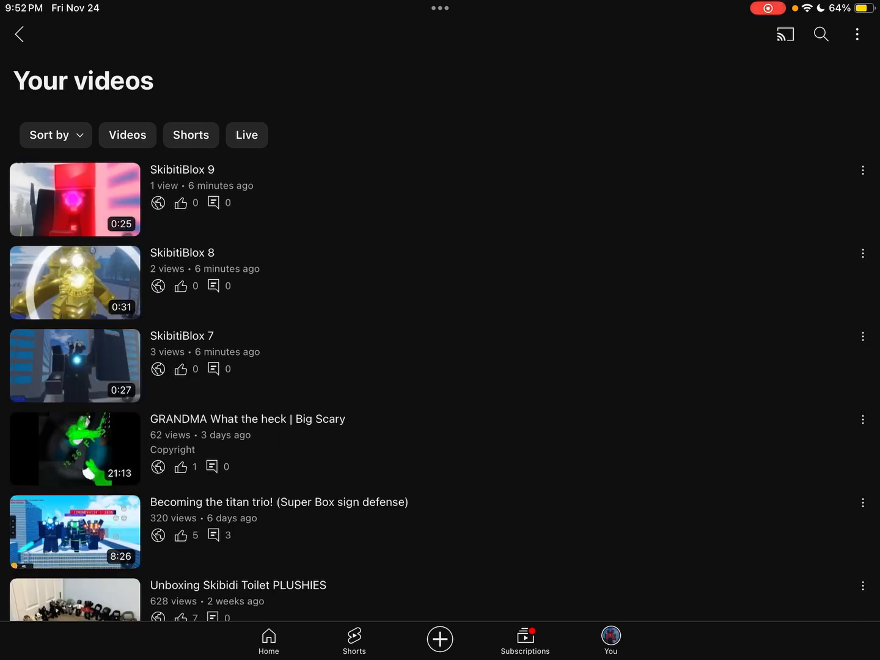
scroll(down, 3)
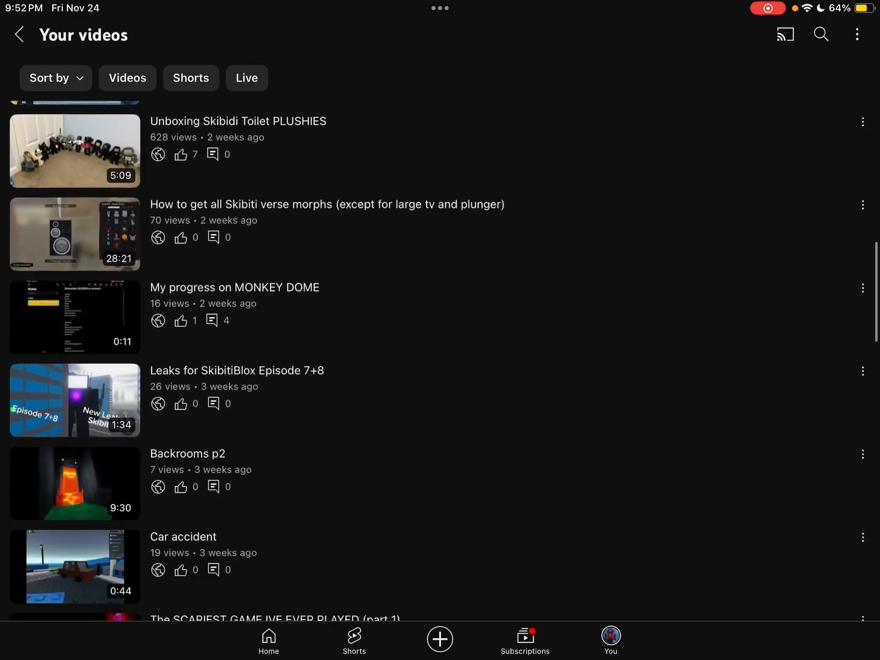
scroll(down, 3)
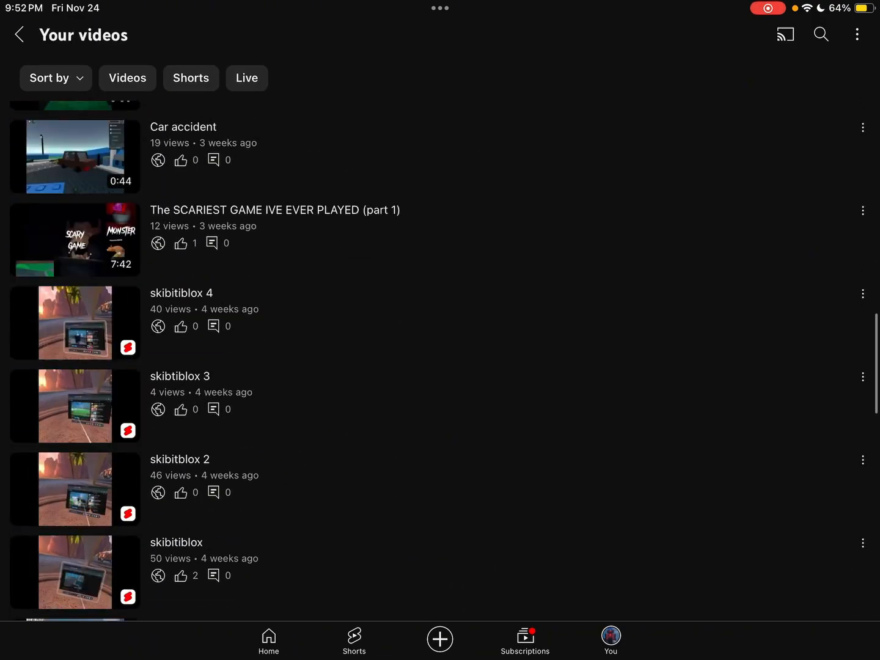